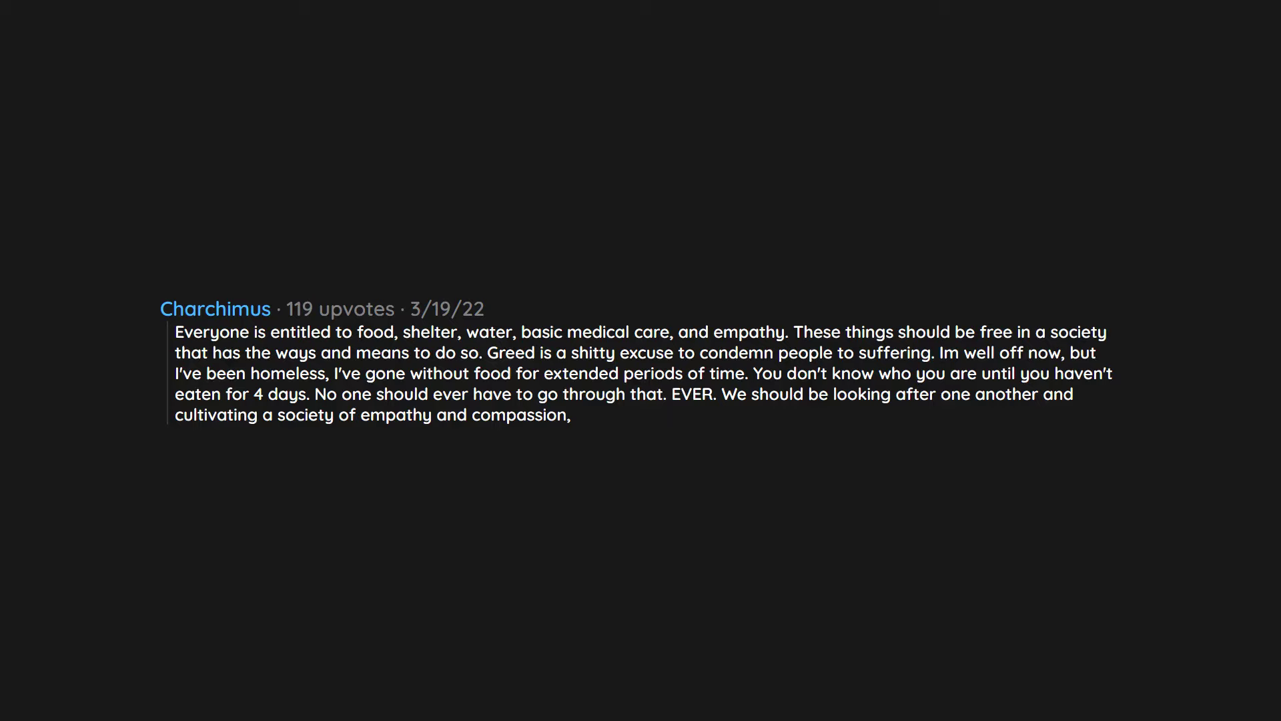
type("not greed and indifference.")
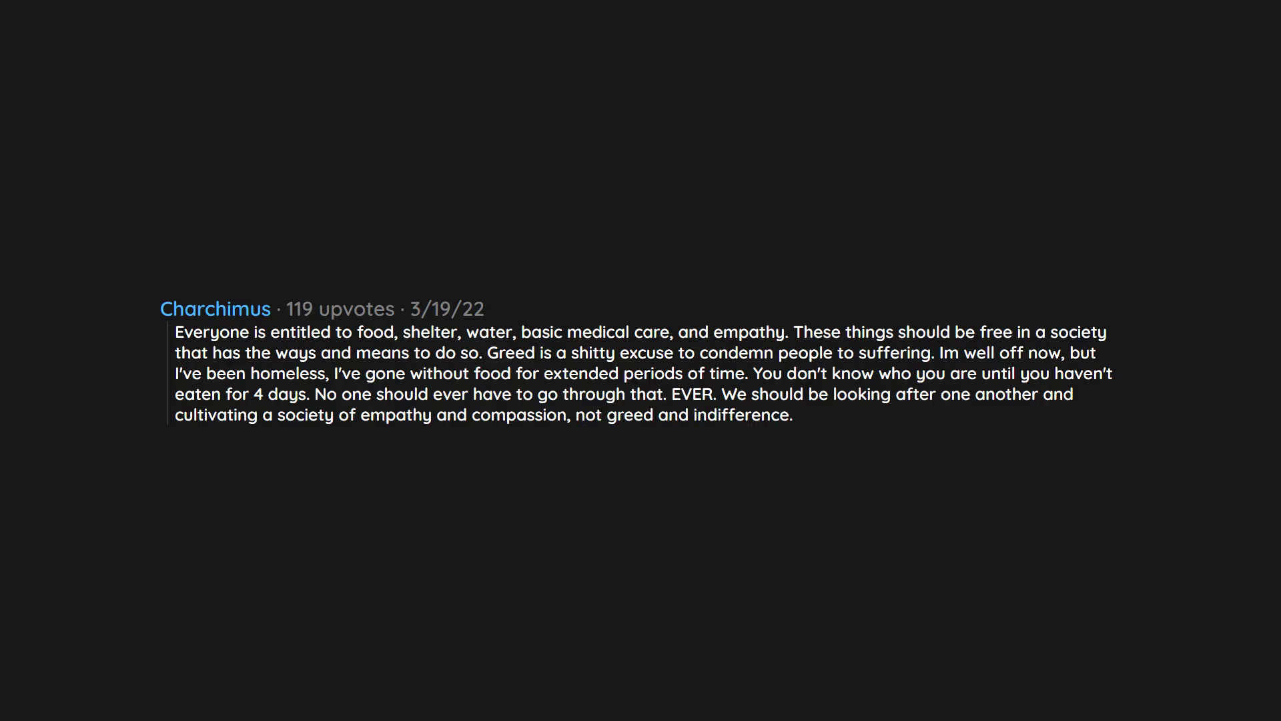
type("Never gonna happen though!")
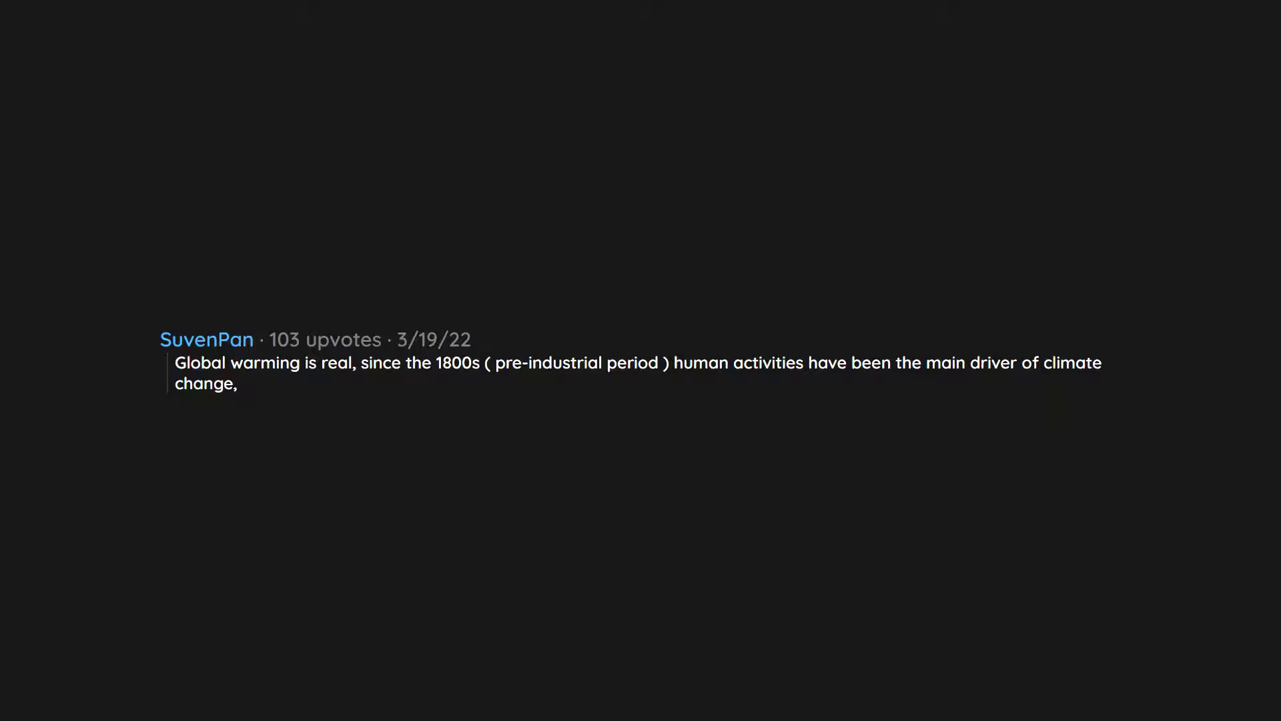
type("primarily due to the burning of fossil fuels.")
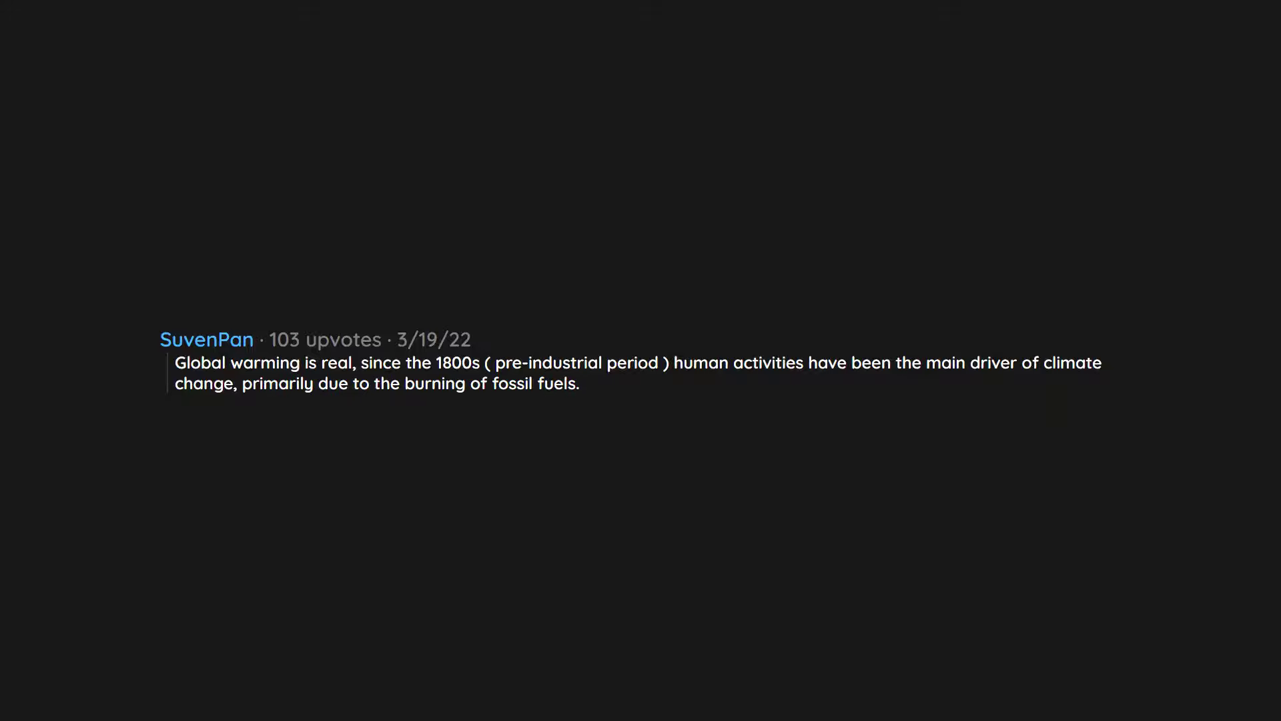